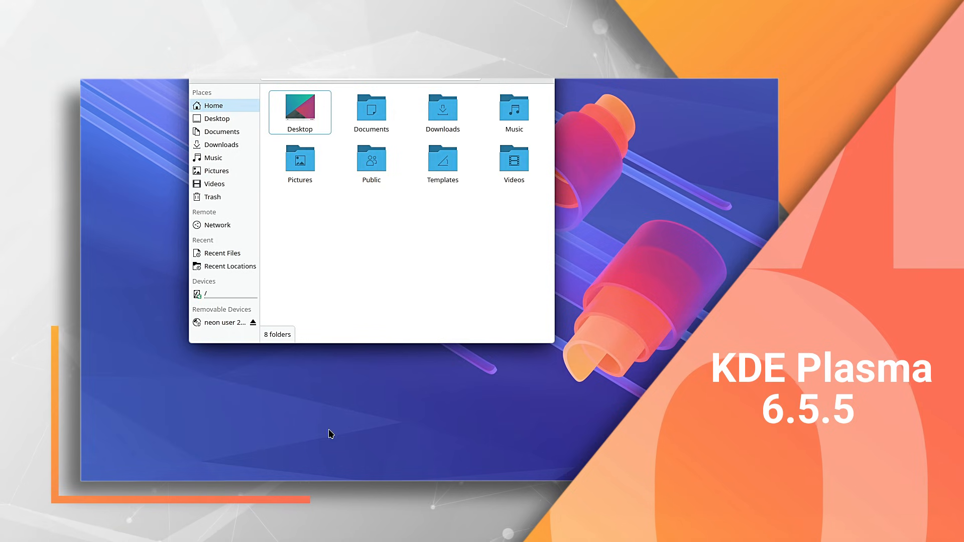
Step: Launch Konsole by searching 'kon' in the launcher, then close the Konsole and Dolphin windows
{"action": "left_click", "coordinate": [13, 526]}
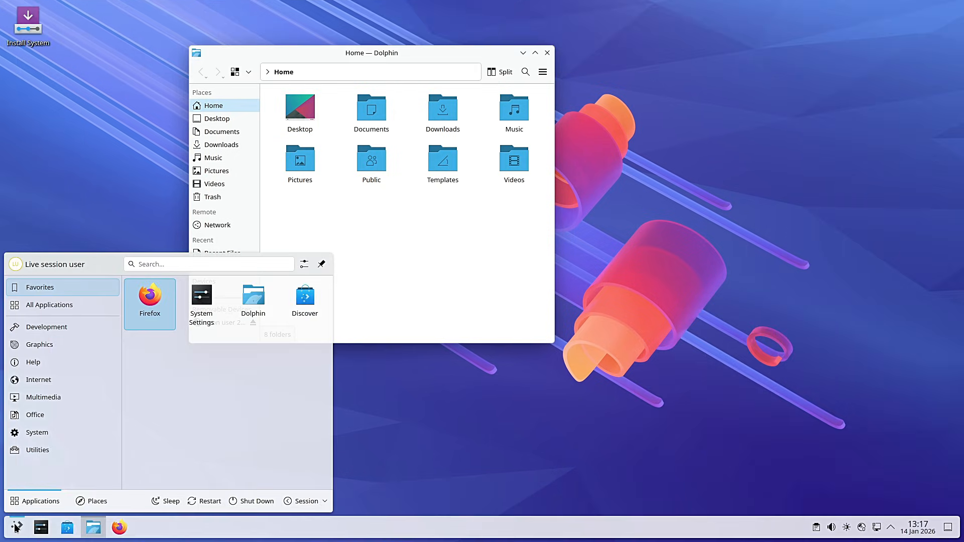
{"action": "type", "text": "kon"}
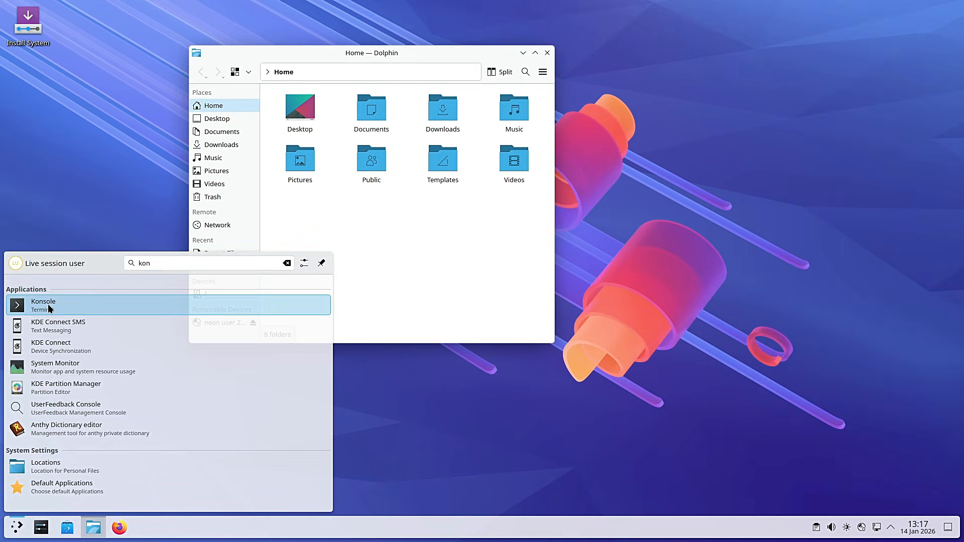
{"action": "left_click", "coordinate": [43, 305]}
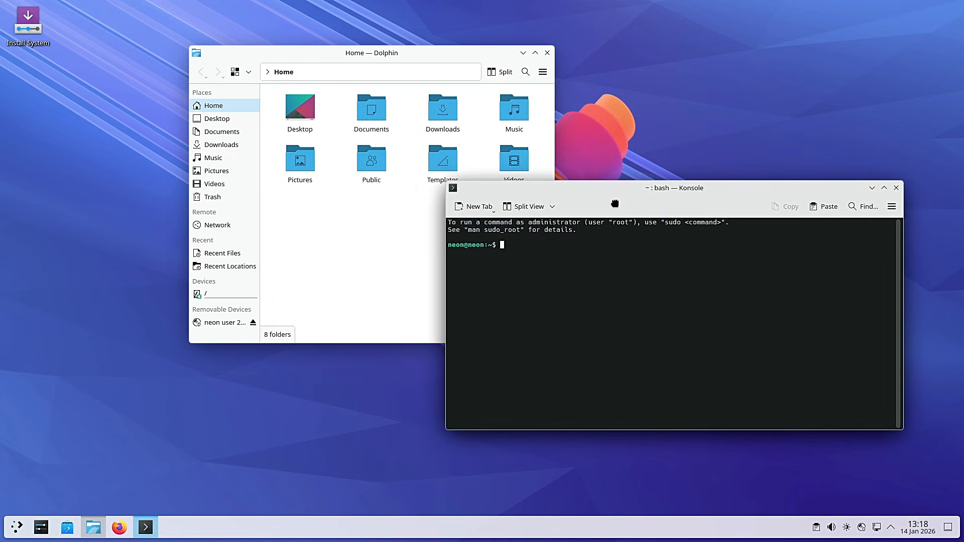
{"action": "left_click", "coordinate": [917, 526]}
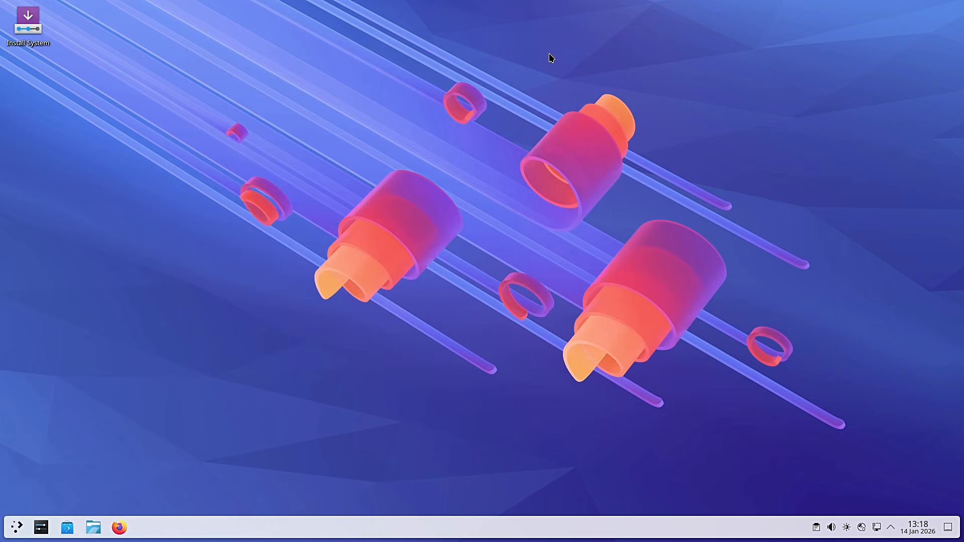
Step: Open the application launcher and switch it to the System category
{"action": "left_click", "coordinate": [17, 526]}
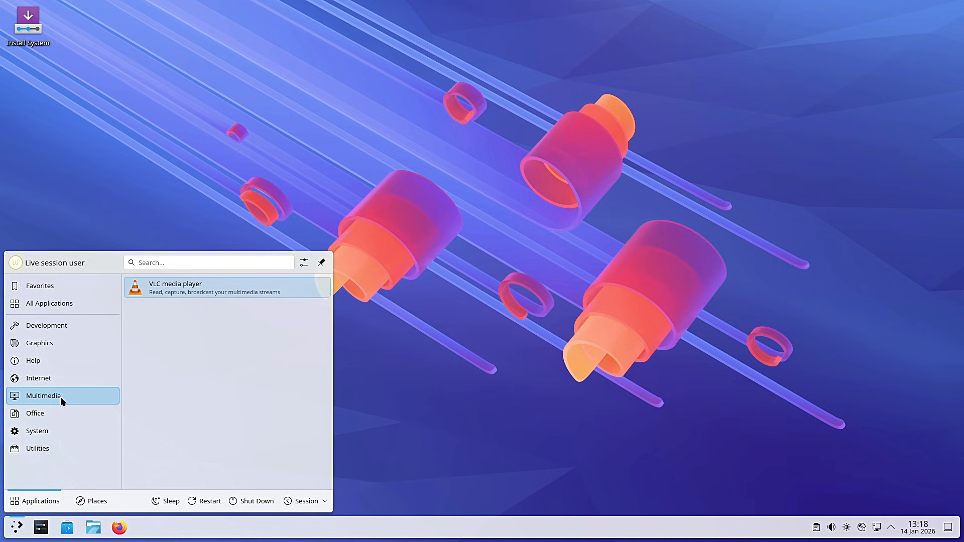
{"action": "left_click", "coordinate": [37, 430]}
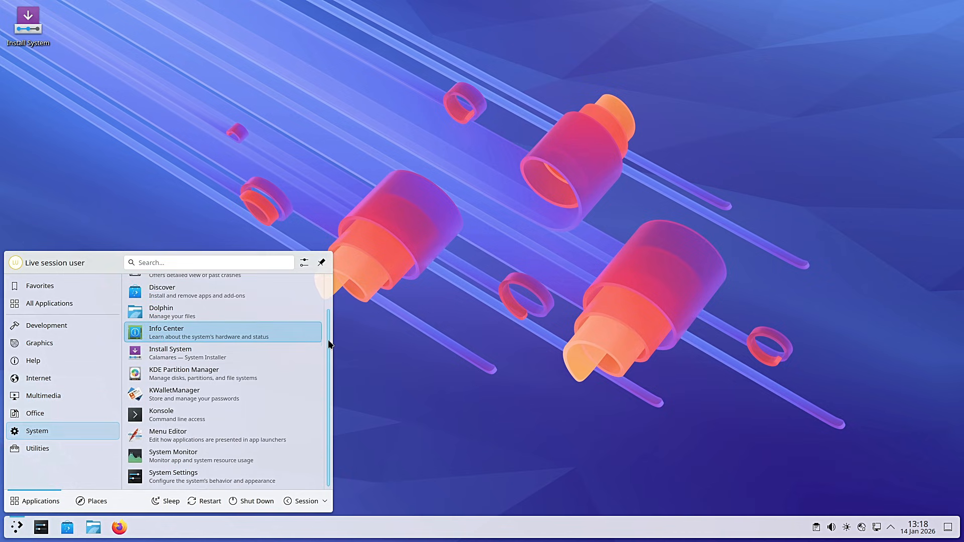
Step: Launch System Monitor, view its Applications and Processes pages, then return to Overview
{"action": "left_click", "coordinate": [174, 455]}
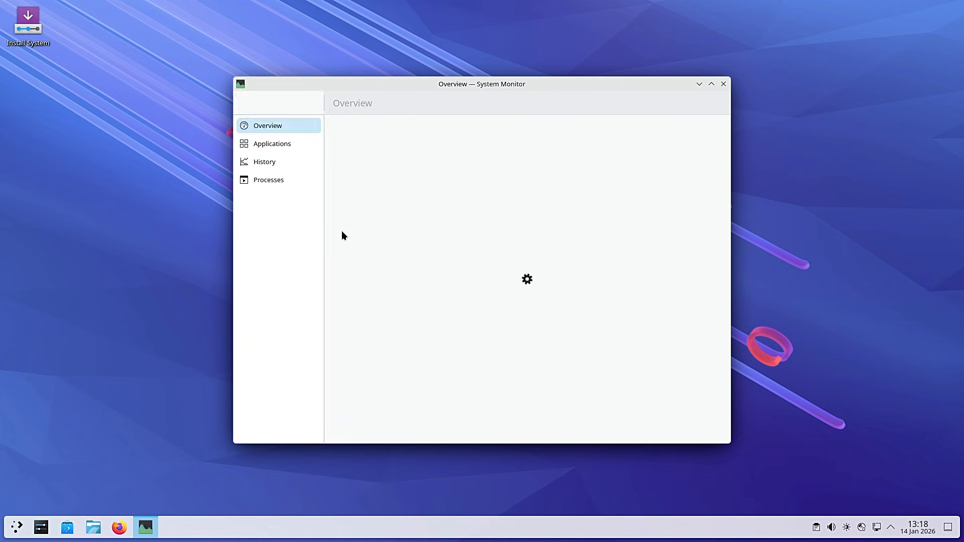
{"action": "left_click", "coordinate": [271, 143]}
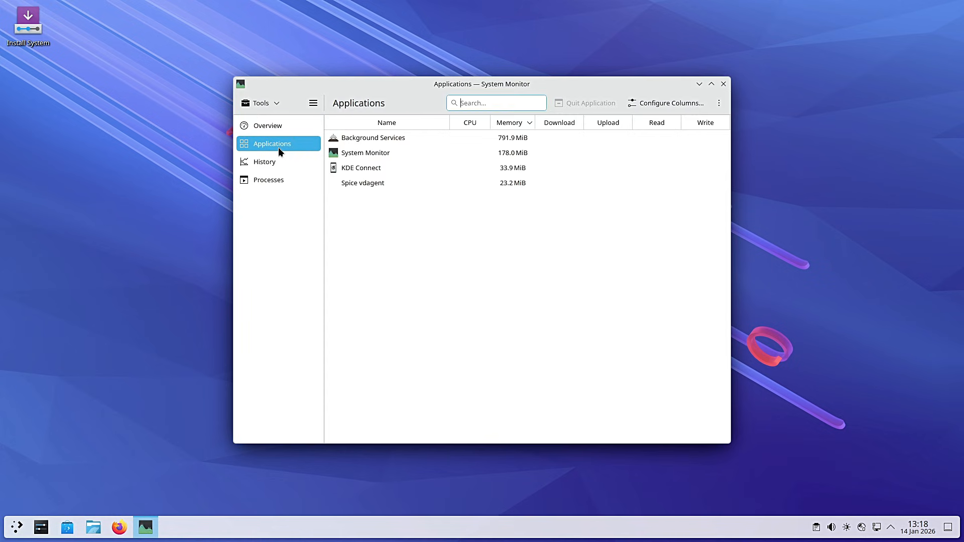
{"action": "left_click", "coordinate": [268, 180]}
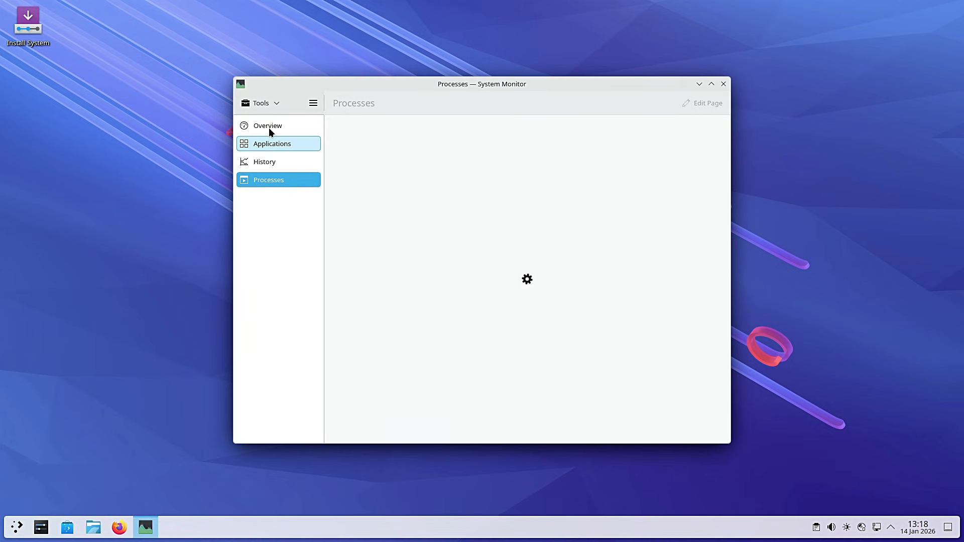
{"action": "left_click", "coordinate": [268, 126]}
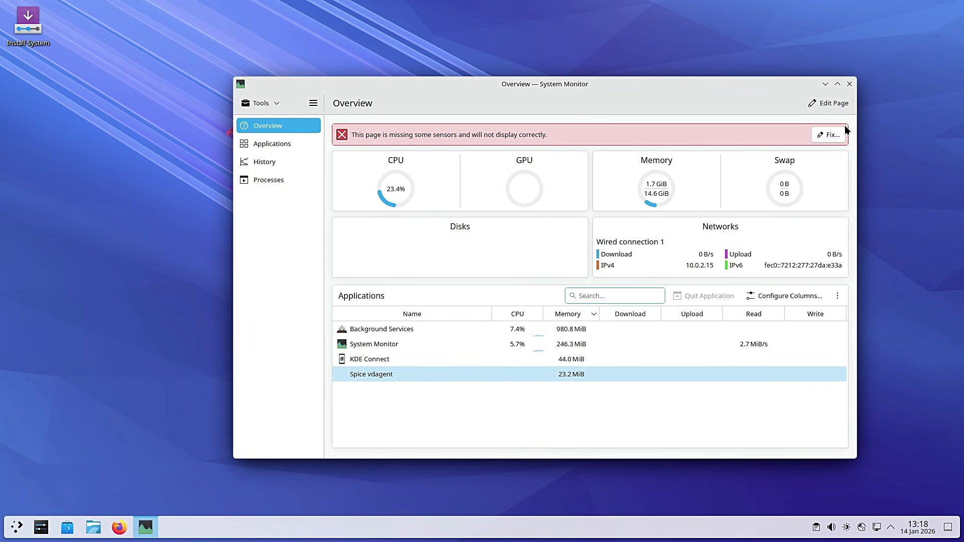
Step: Open Desktop and Wallpaper settings from the desktop context menu and enlarge the dialog
{"action": "right_click", "coordinate": [305, 150]}
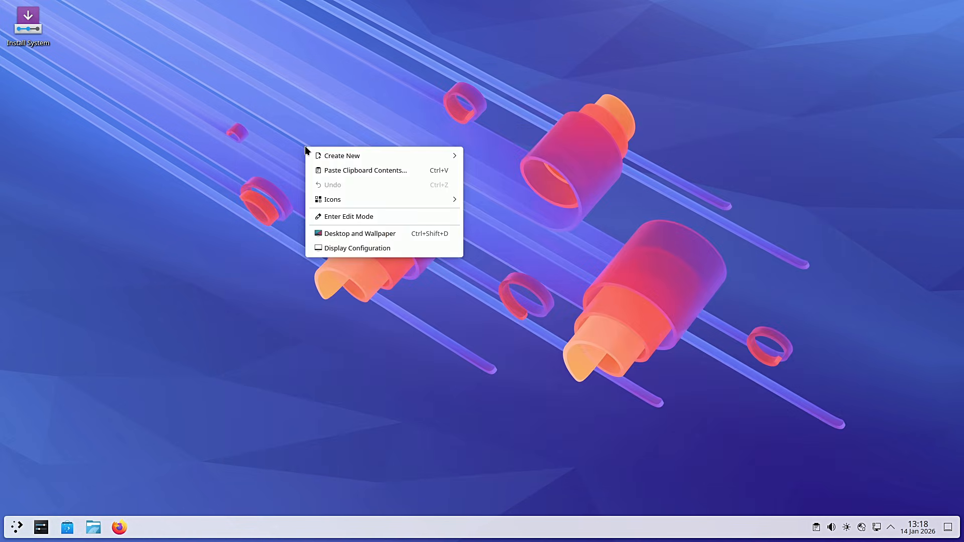
{"action": "mouse_move", "coordinate": [356, 233]}
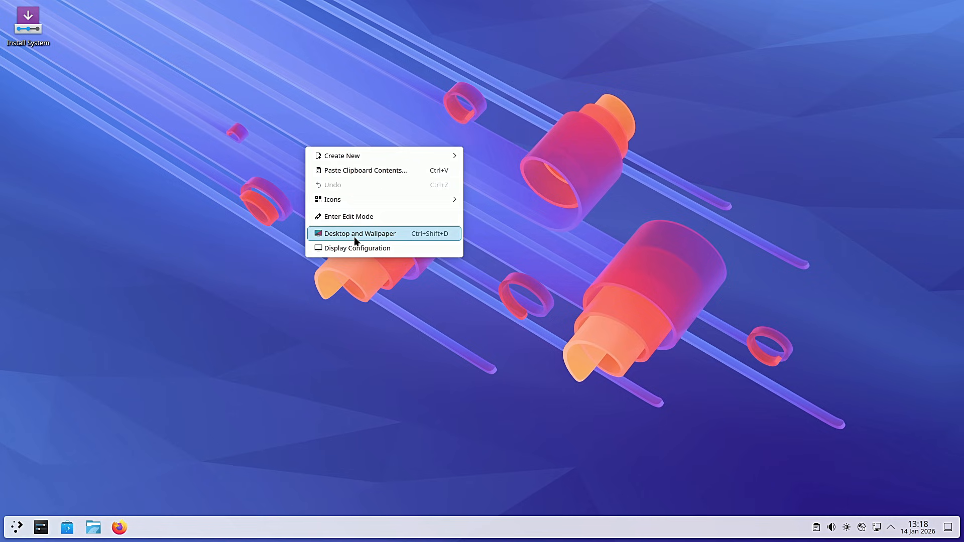
{"action": "left_click", "coordinate": [361, 233]}
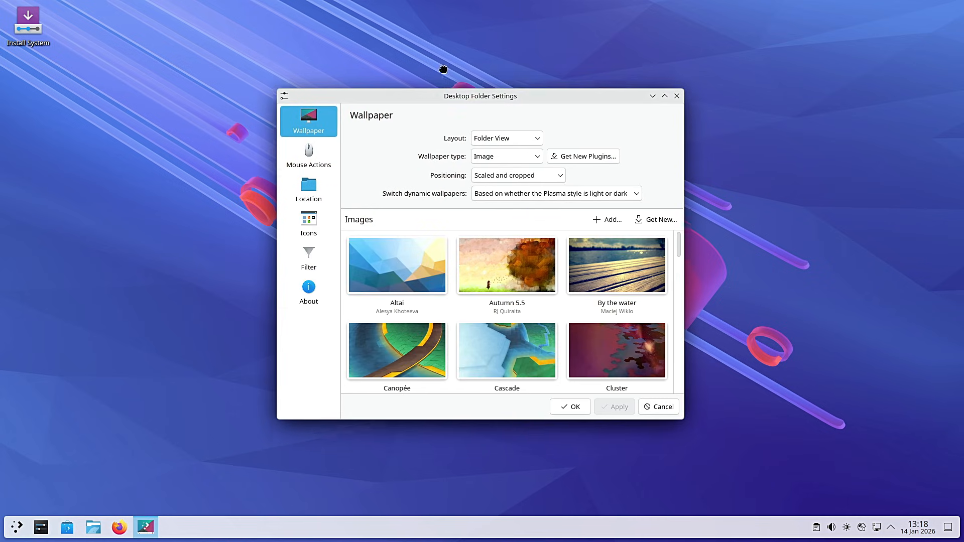
{"action": "left_click_drag", "start_coordinate": [479, 96], "coordinate": [450, 45]}
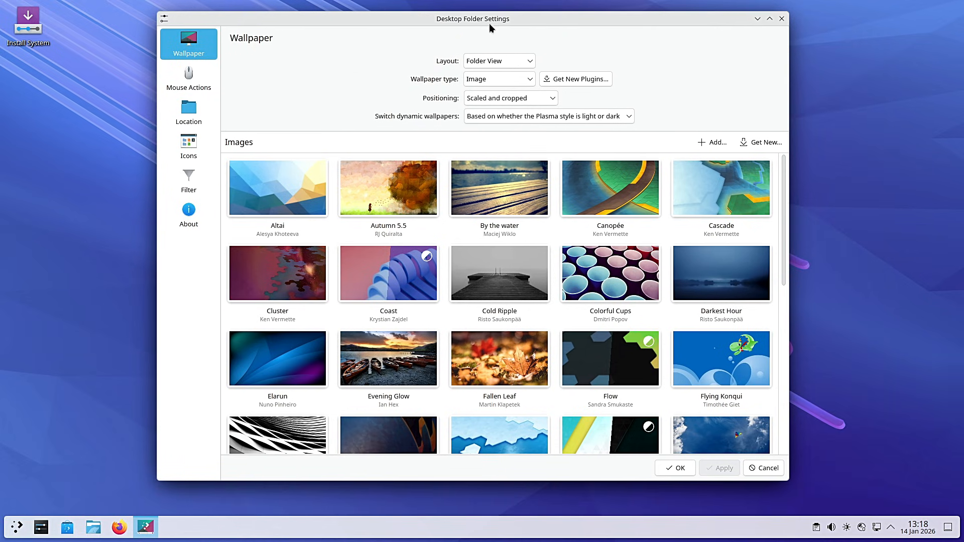
Step: Scroll through the wallpaper images and browse the downloadable wallpaper catalogue
{"action": "scroll", "scroll_direction": "down", "scroll_amount": 3}
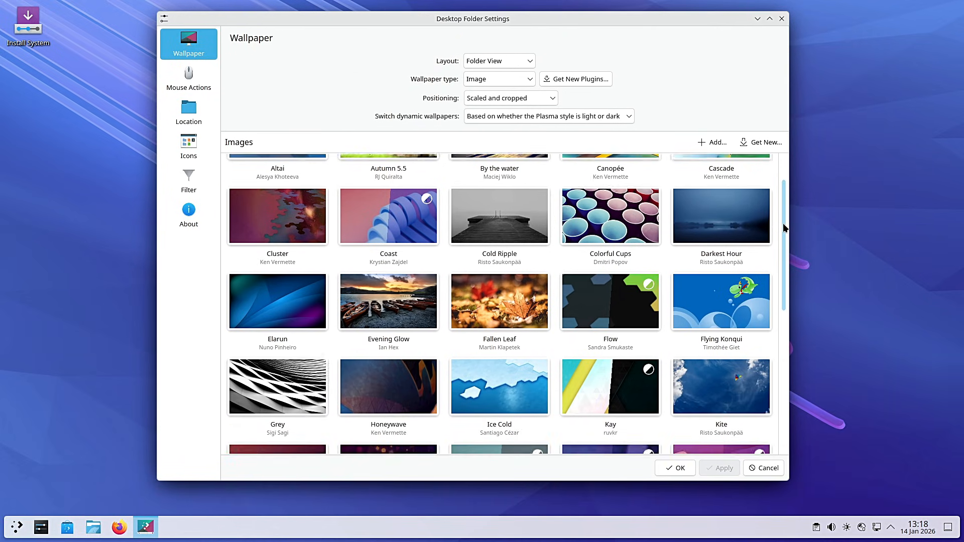
{"action": "scroll", "scroll_direction": "down", "scroll_amount": 3}
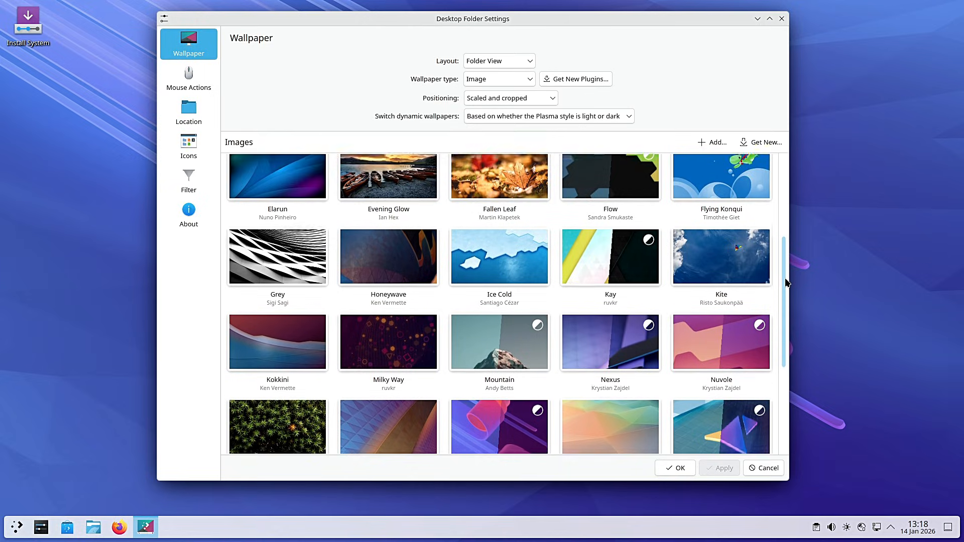
{"action": "scroll", "scroll_direction": "down", "scroll_amount": 3}
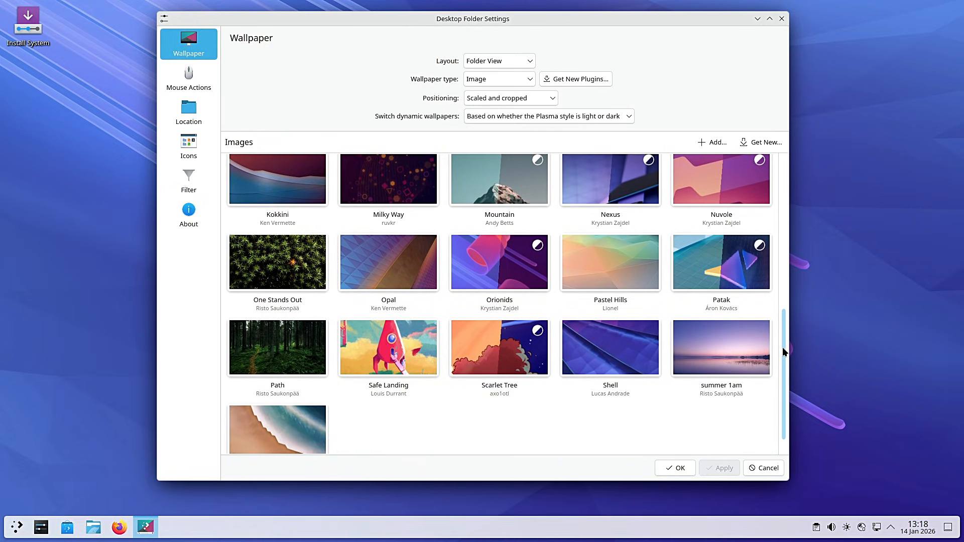
{"action": "scroll", "scroll_direction": "down", "scroll_amount": 3}
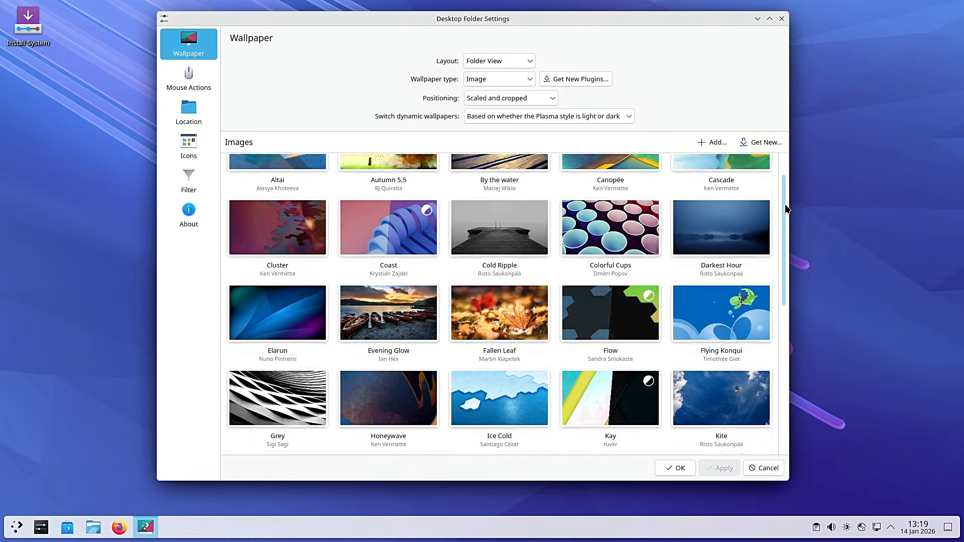
{"action": "left_click", "coordinate": [764, 142]}
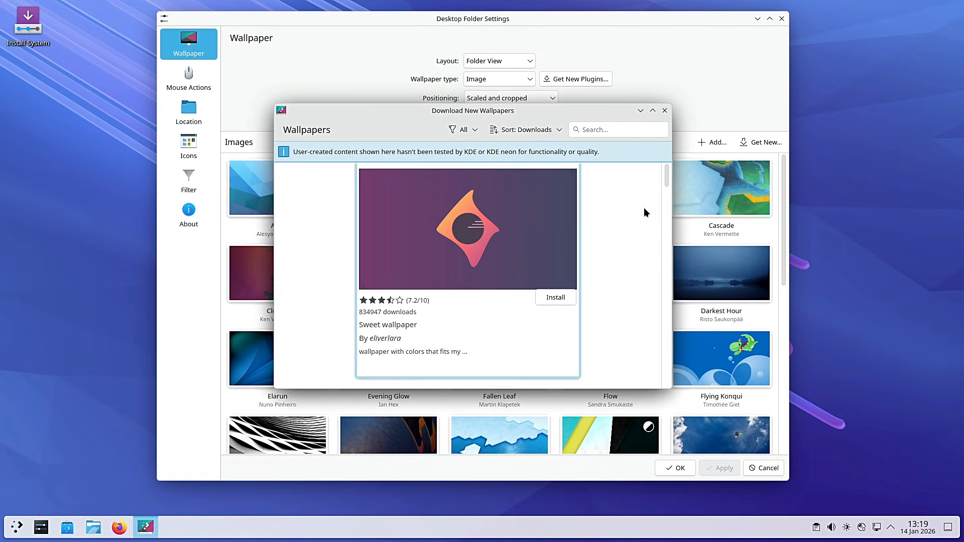
{"action": "scroll", "scroll_direction": "down", "scroll_amount": 3}
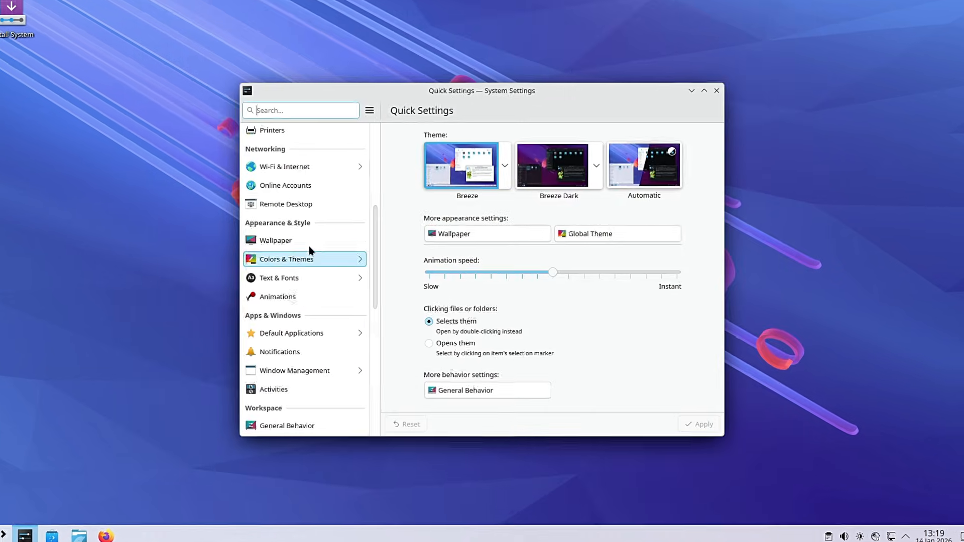
Step: In Colors & Themes, browse downloadable Global Themes and view the Otto theme's details
{"action": "left_click", "coordinate": [614, 233]}
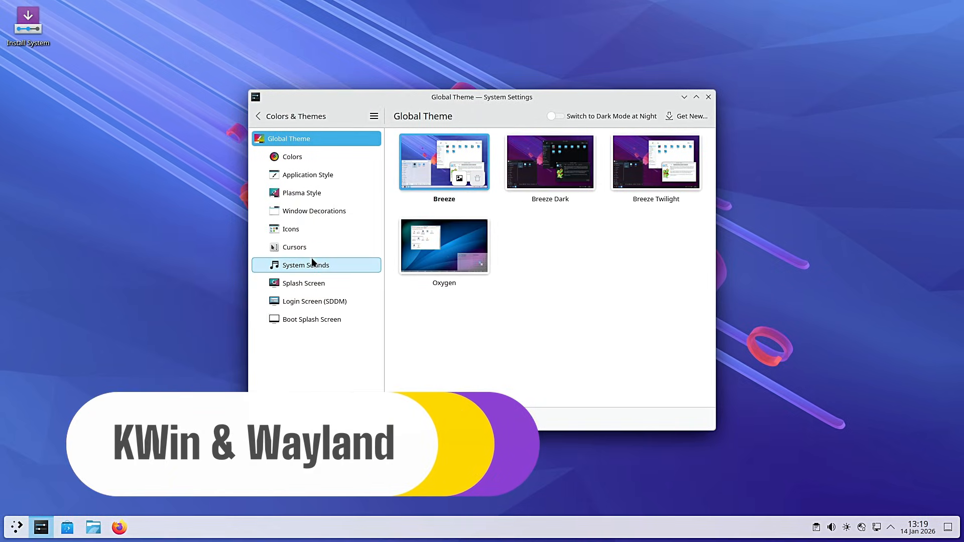
{"action": "left_click", "coordinate": [686, 116]}
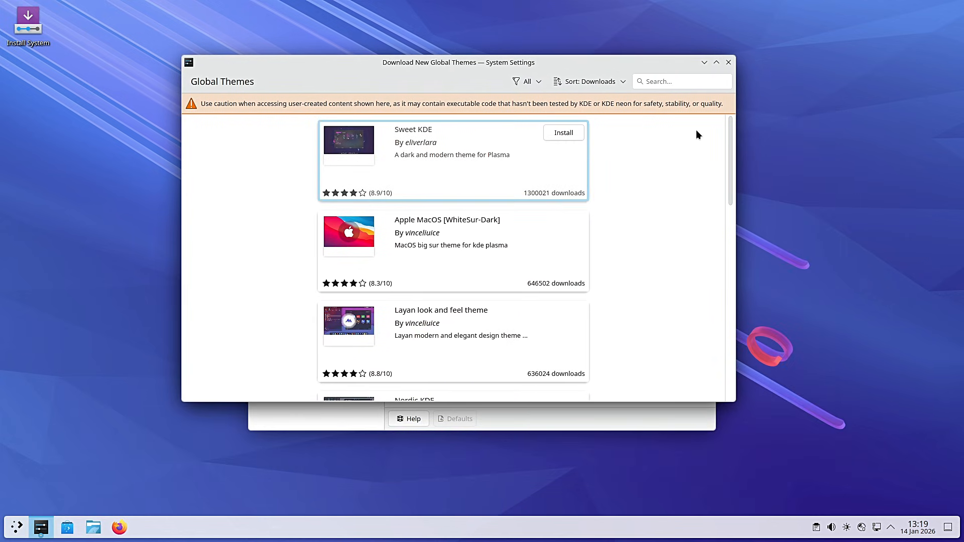
{"action": "scroll", "scroll_direction": "down", "scroll_amount": 3}
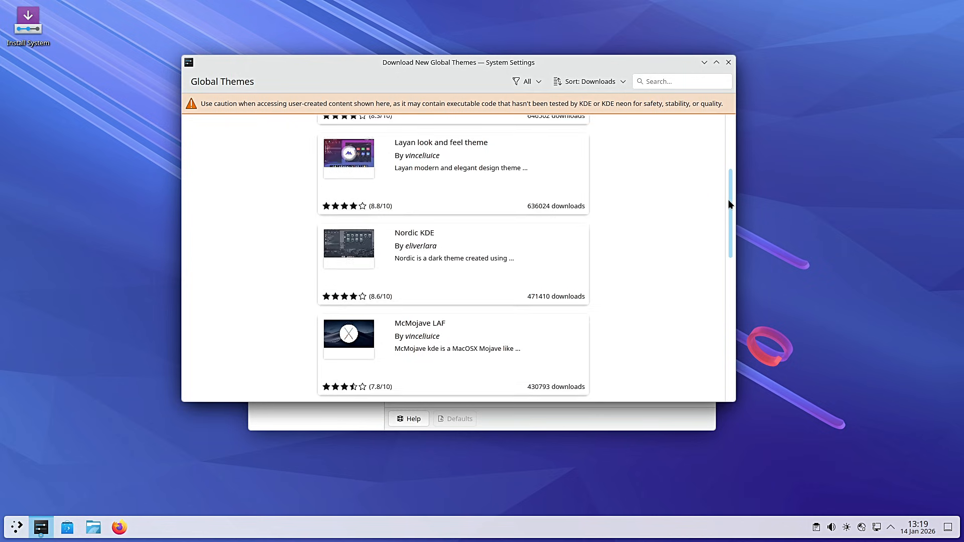
{"action": "scroll", "scroll_direction": "down", "scroll_amount": 3}
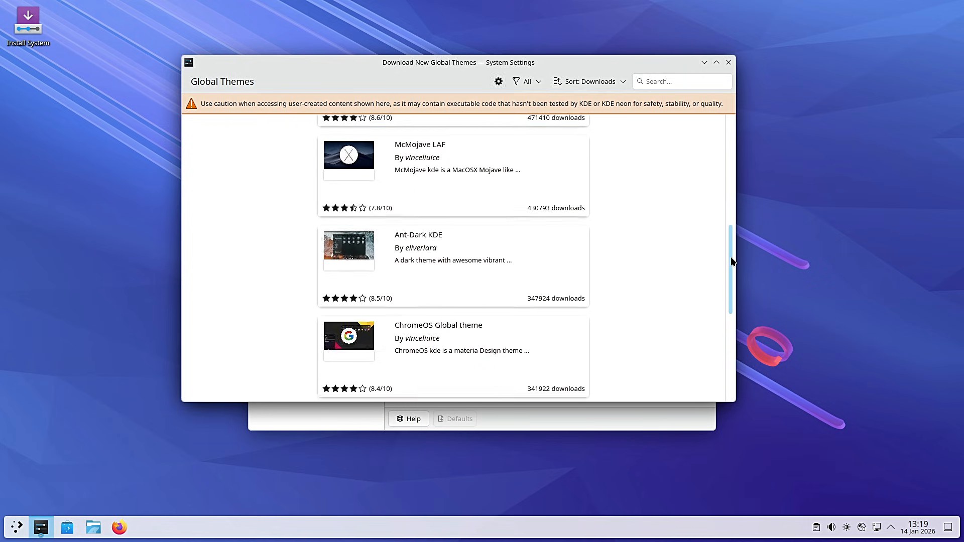
{"action": "scroll", "scroll_direction": "down", "scroll_amount": 3}
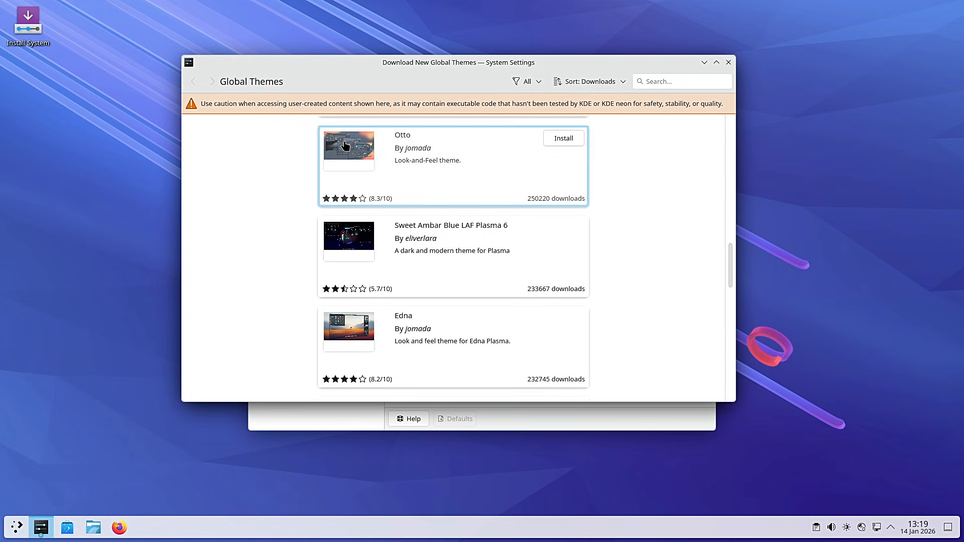
{"action": "left_click", "coordinate": [348, 149]}
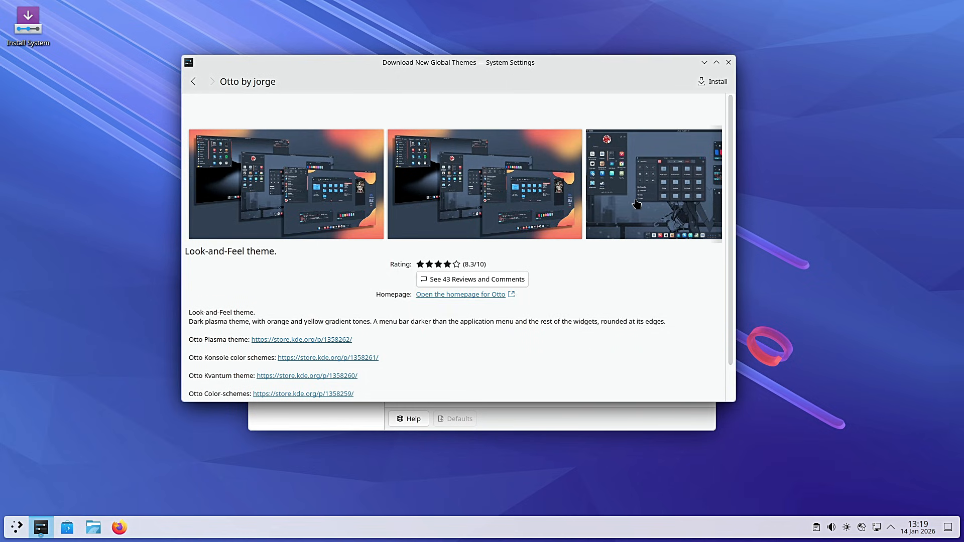
{"action": "mouse_move", "coordinate": [344, 164]}
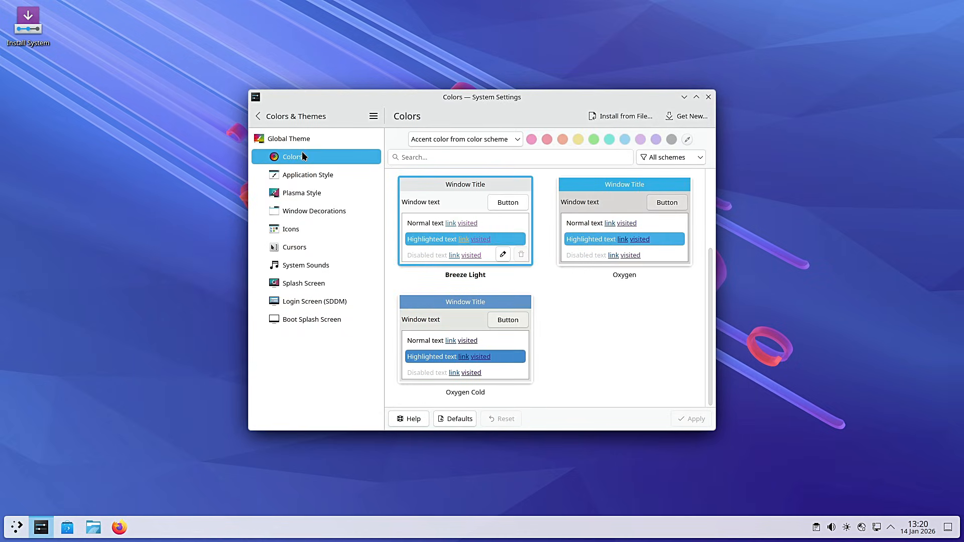
Step: Scroll the downloadable colour schemes catalogue, then show the Plasma Style settings
{"action": "left_click", "coordinate": [685, 116]}
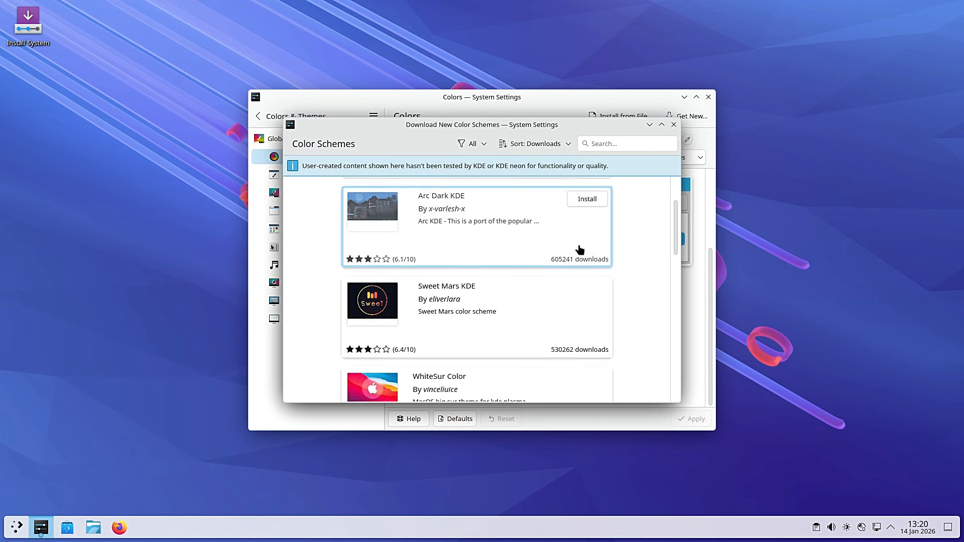
{"action": "scroll", "scroll_direction": "down", "scroll_amount": 3}
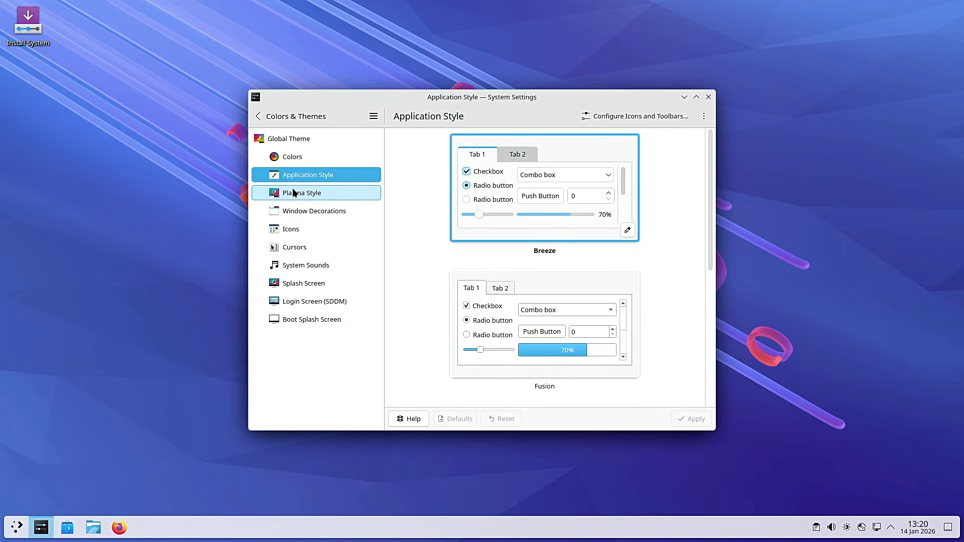
{"action": "left_click", "coordinate": [301, 192]}
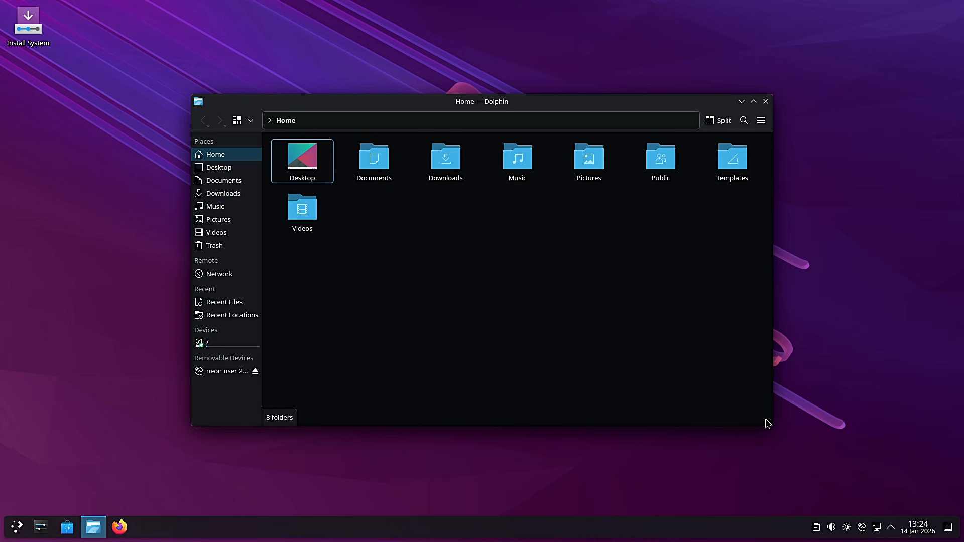
Step: Narrow the Dolphin window and navigate back from the empty Documents folder
{"action": "left_click_drag", "start_coordinate": [767, 424], "coordinate": [421, 315]}
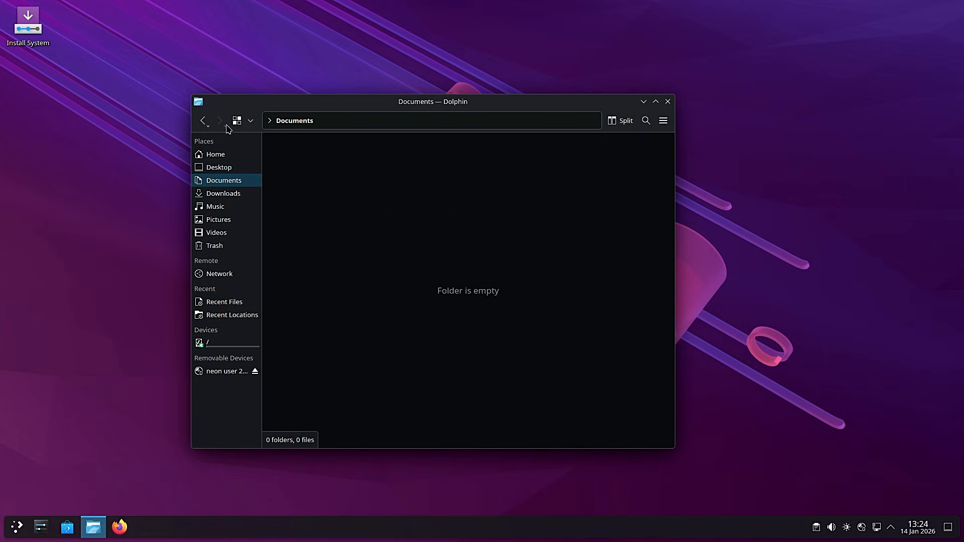
{"action": "left_click", "coordinate": [667, 101]}
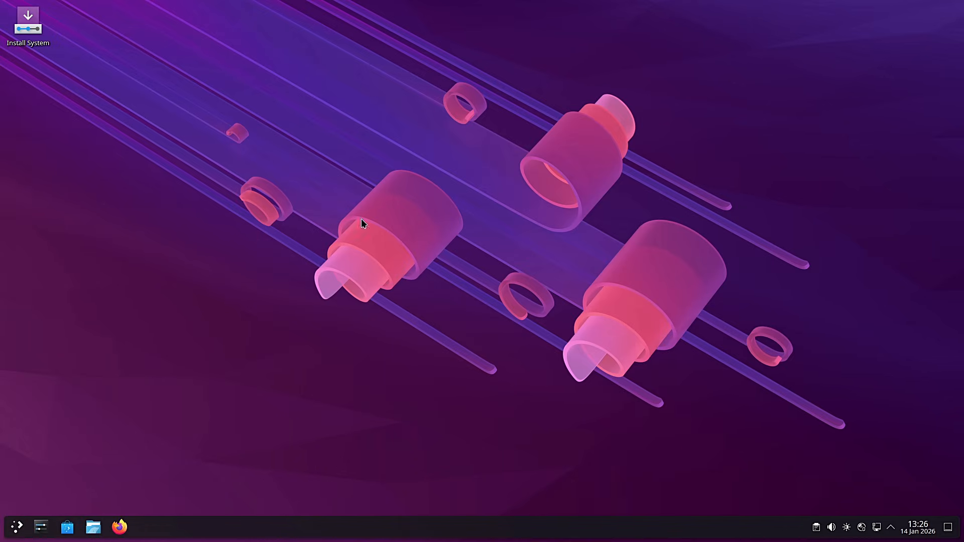
{"action": "mouse_move", "coordinate": [418, 252]}
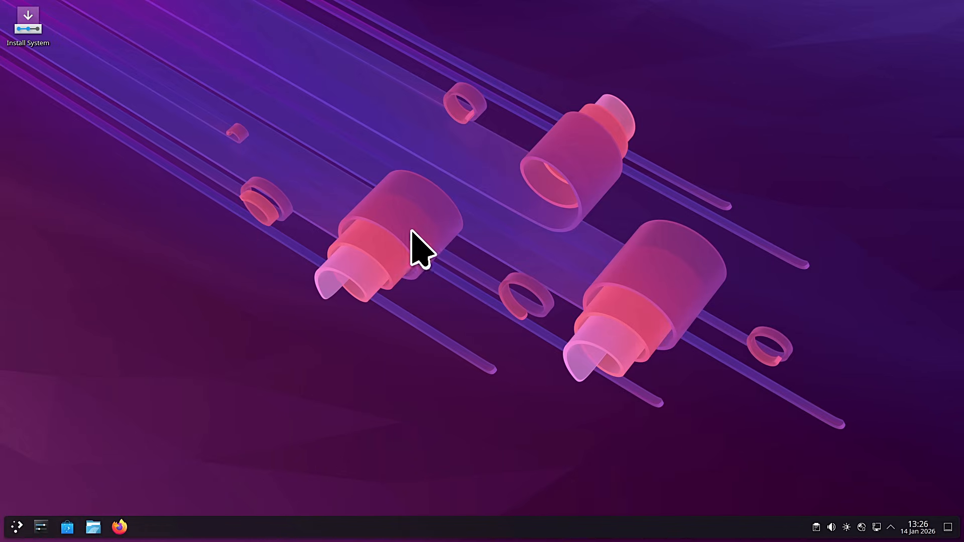
{"action": "mouse_move", "coordinate": [495, 203]}
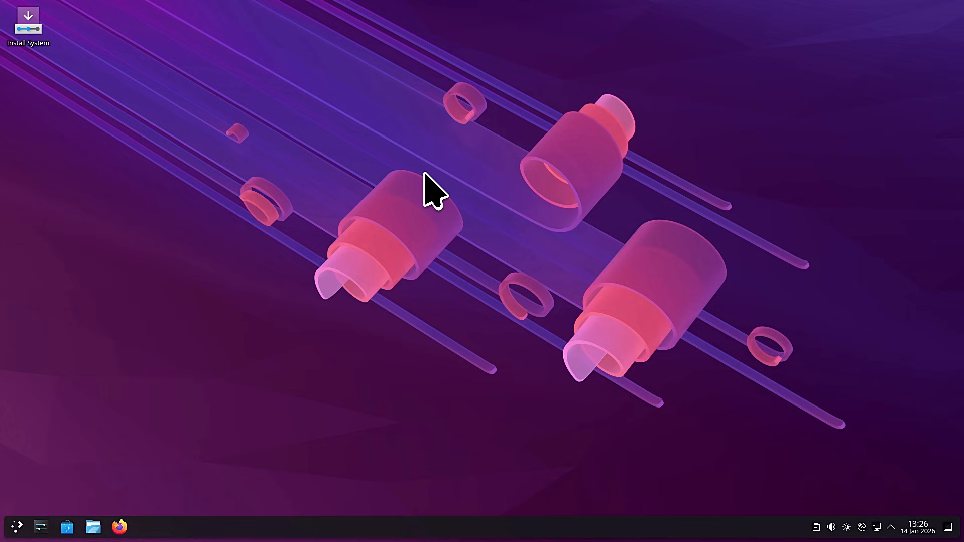
{"action": "mouse_move", "coordinate": [590, 203]}
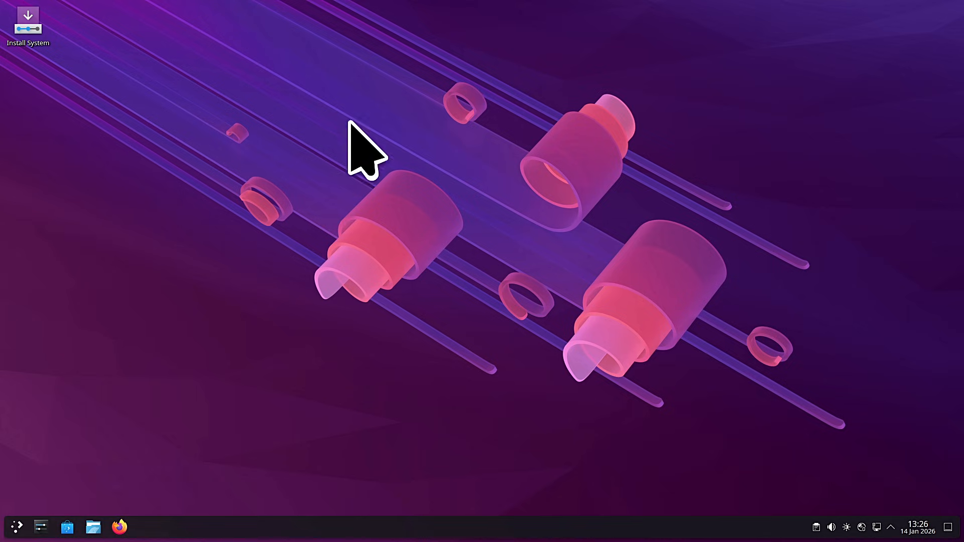
{"action": "mouse_move", "coordinate": [560, 200]}
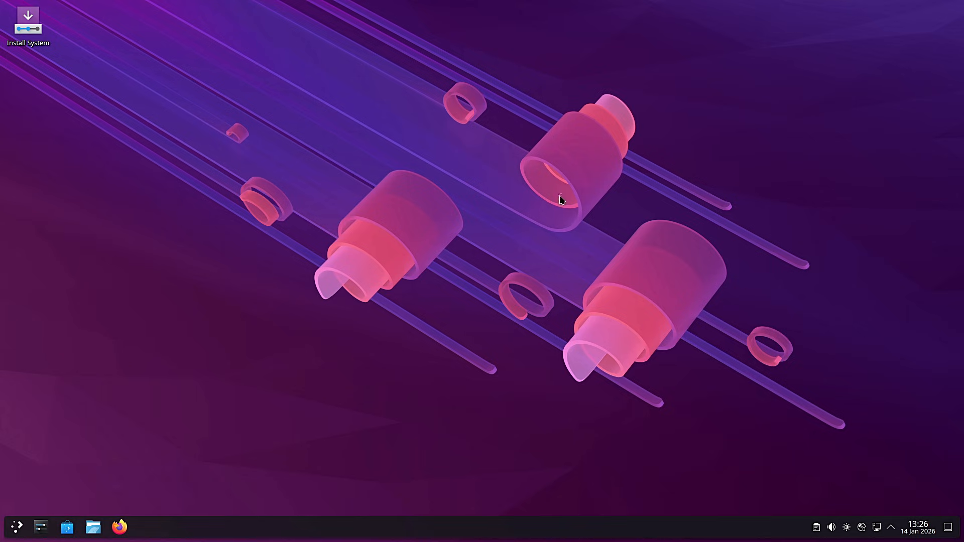
{"action": "mouse_move", "coordinate": [418, 295]}
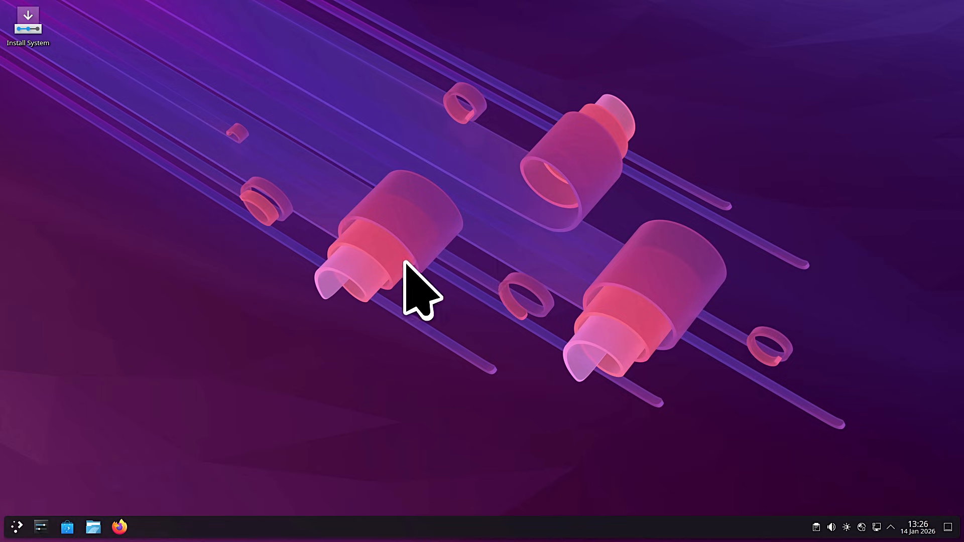
{"action": "mouse_move", "coordinate": [547, 277]}
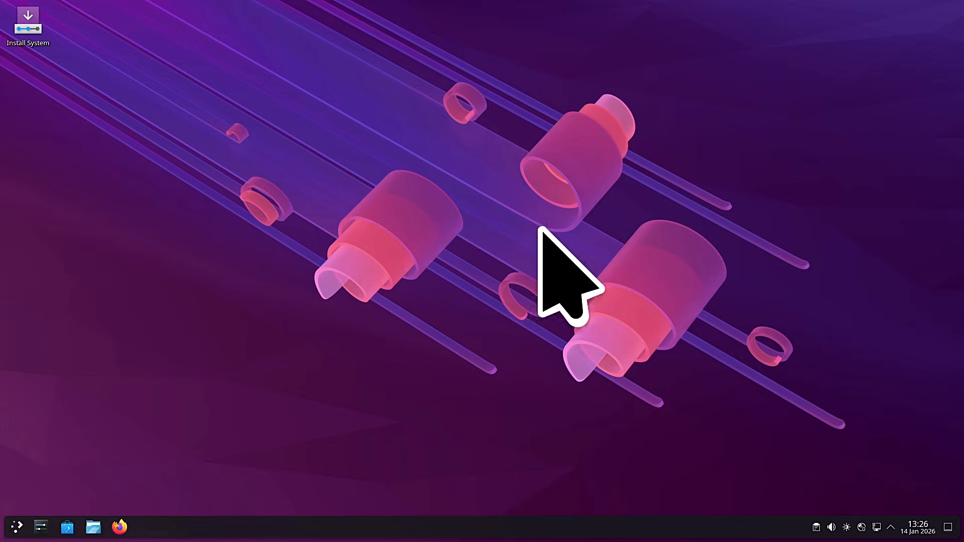
{"action": "left_click", "coordinate": [93, 526]}
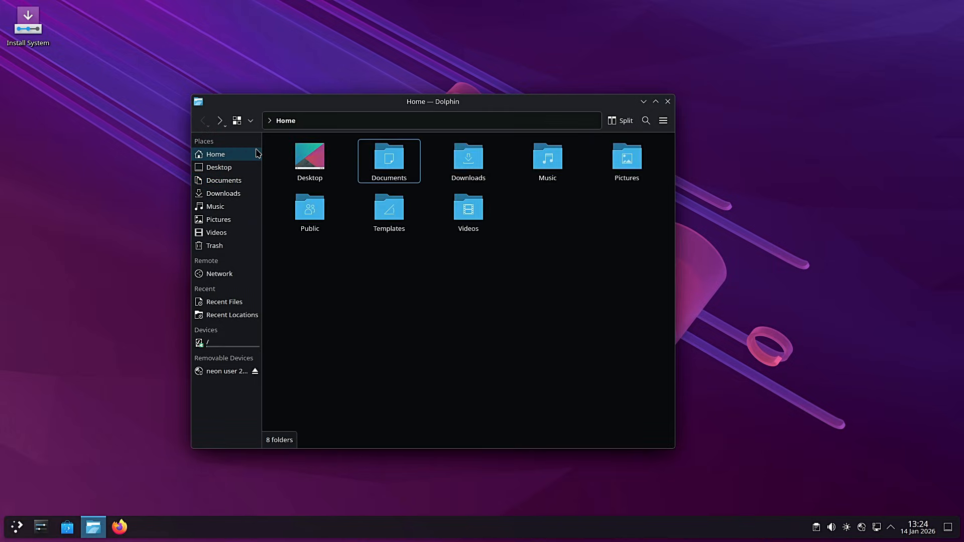